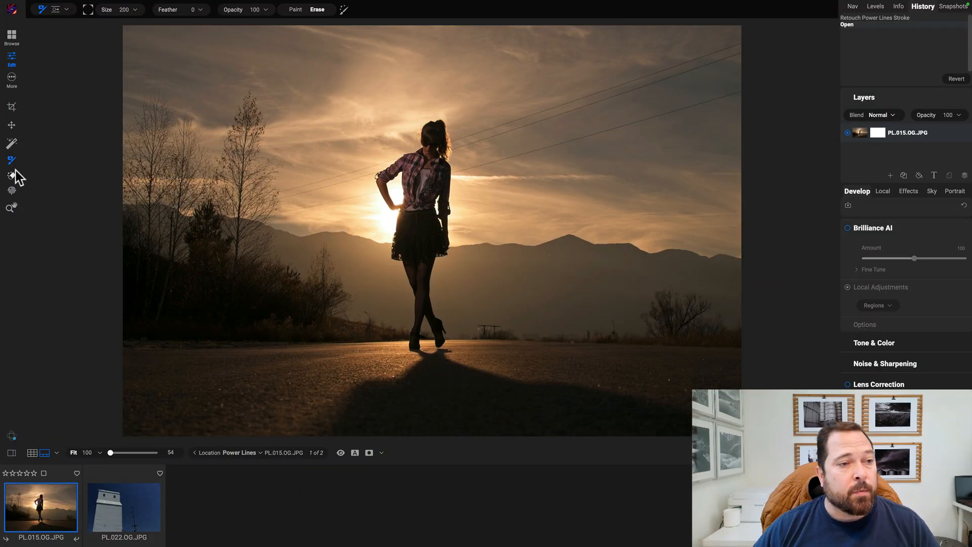
Step: Activate the Perfect Eraser tool on the sunset silhouette photo
{"action": "left_click", "coordinate": [11, 176]}
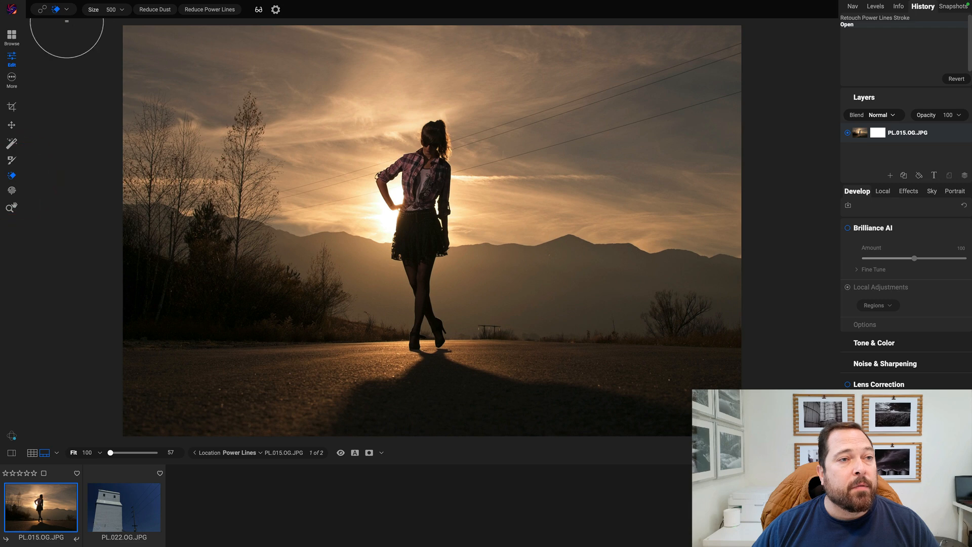
{"action": "left_click", "coordinate": [65, 15]}
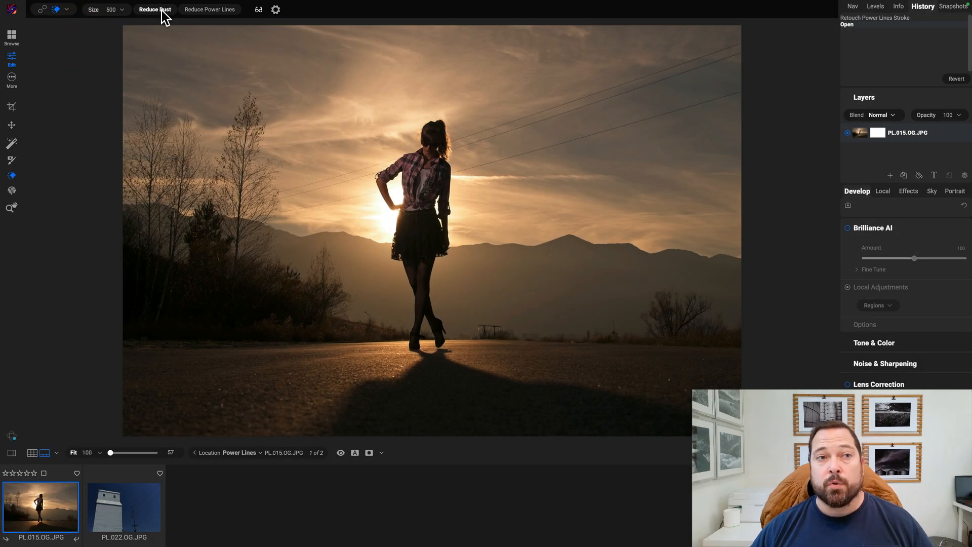
Step: Inspect the sunset portrait's wires up close and run Reduce Power Lines
{"action": "left_click", "coordinate": [209, 9]}
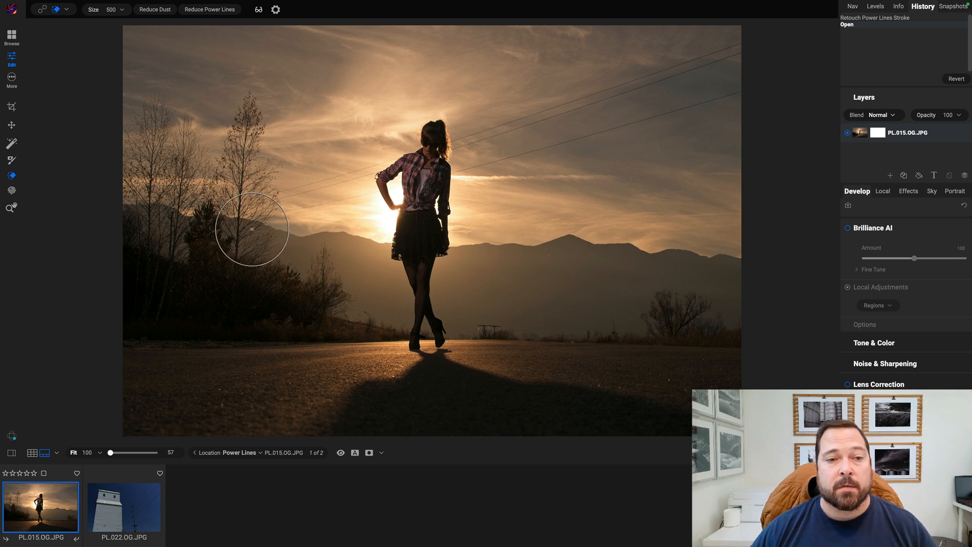
{"action": "mouse_move", "coordinate": [395, 208]}
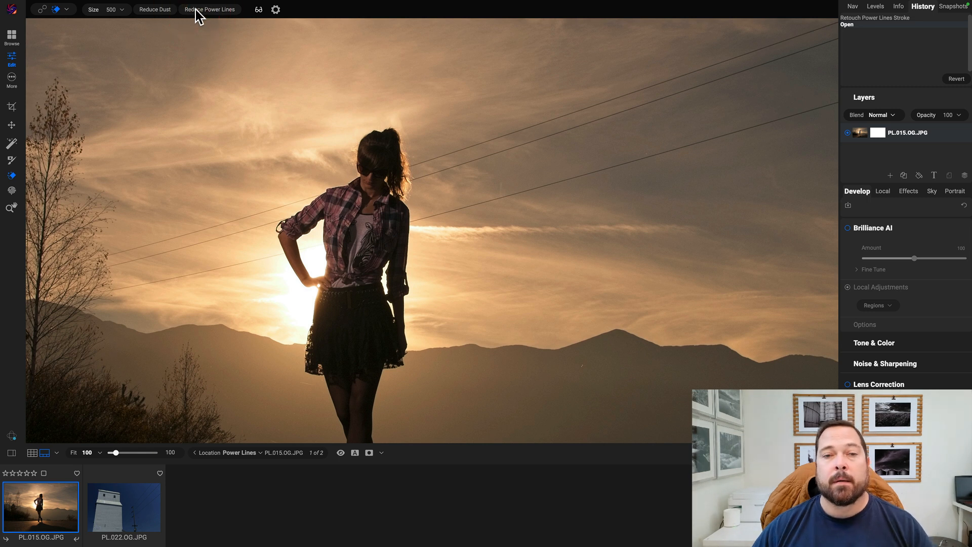
{"action": "left_click", "coordinate": [209, 9]}
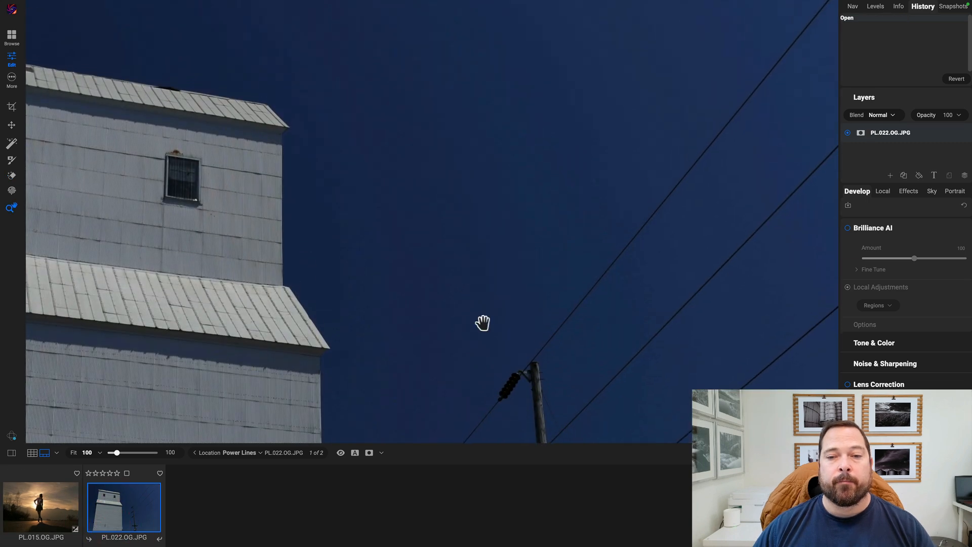
Step: Pan around the grain elevator photo's sky, then run Reduce Power Lines
{"action": "left_click_drag", "start_coordinate": [482, 322], "coordinate": [326, 129]}
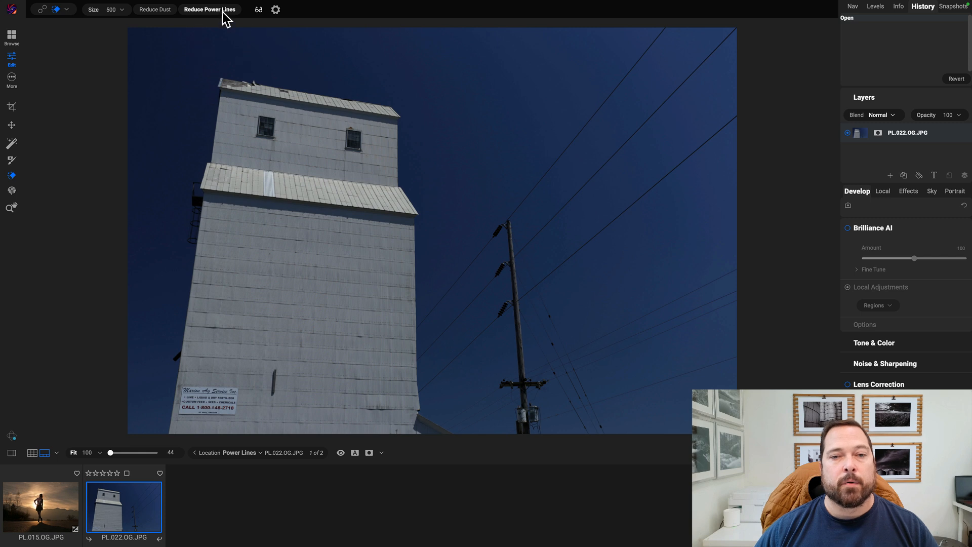
{"action": "left_click", "coordinate": [209, 10]}
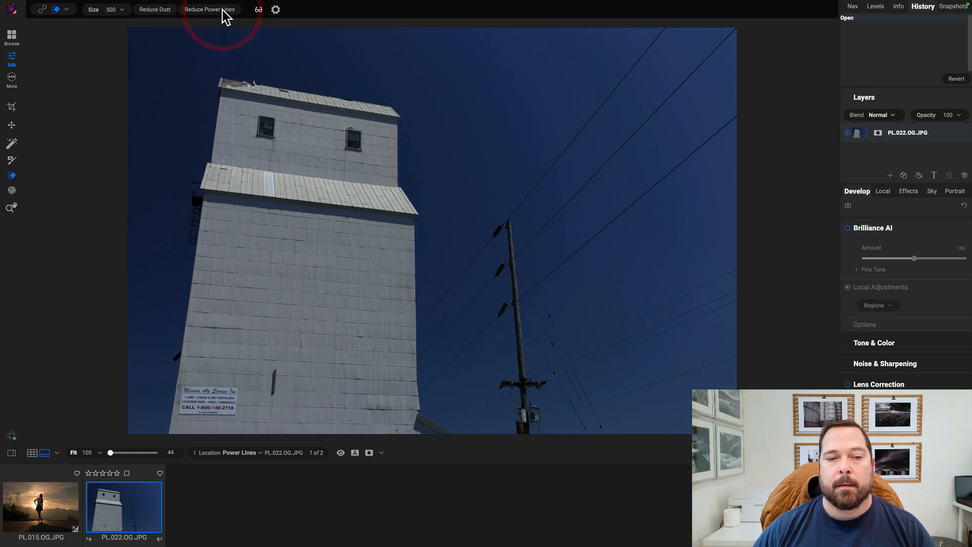
{"action": "left_click", "coordinate": [209, 10]}
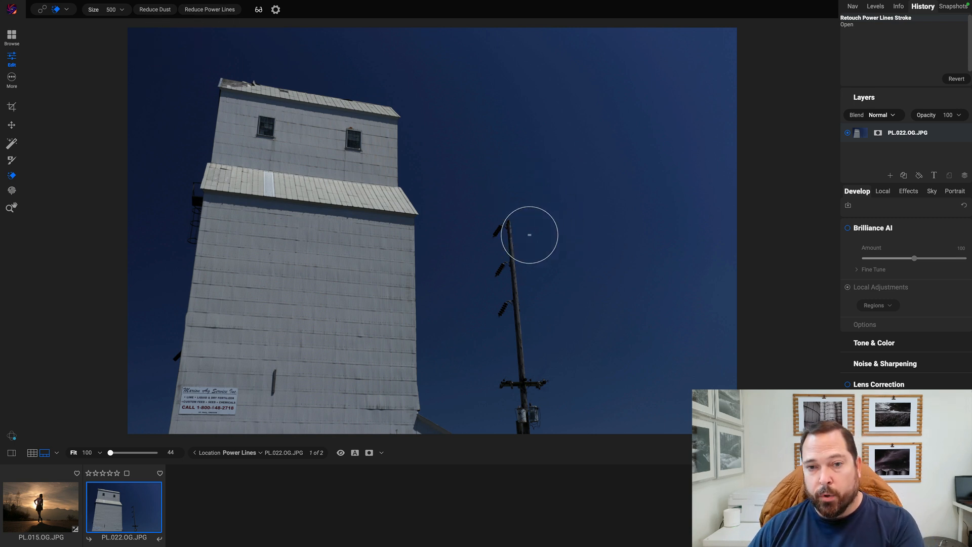
Step: Paint over the power pole from top to bottom and erase it
{"action": "left_click_drag", "start_coordinate": [529, 234], "coordinate": [507, 260]}
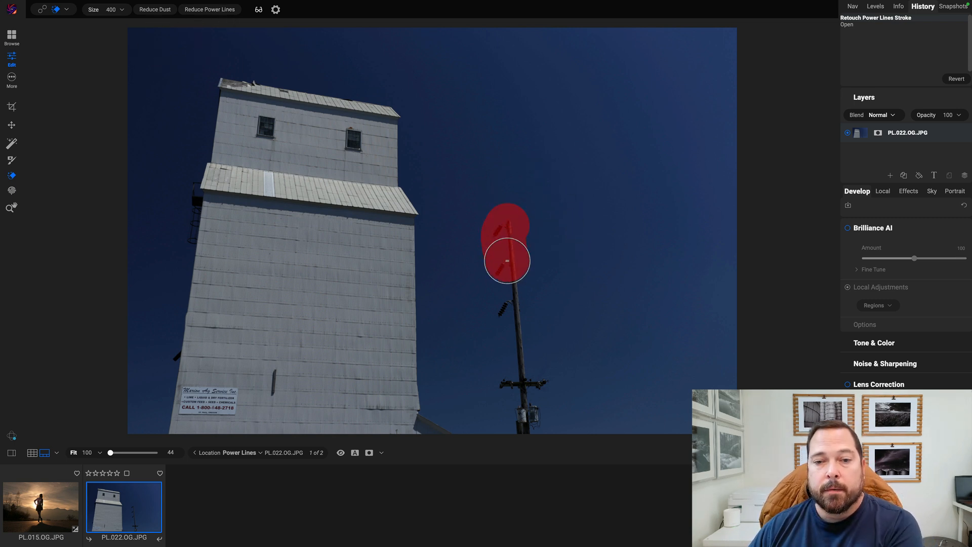
{"action": "left_click_drag", "start_coordinate": [506, 261], "coordinate": [522, 362]}
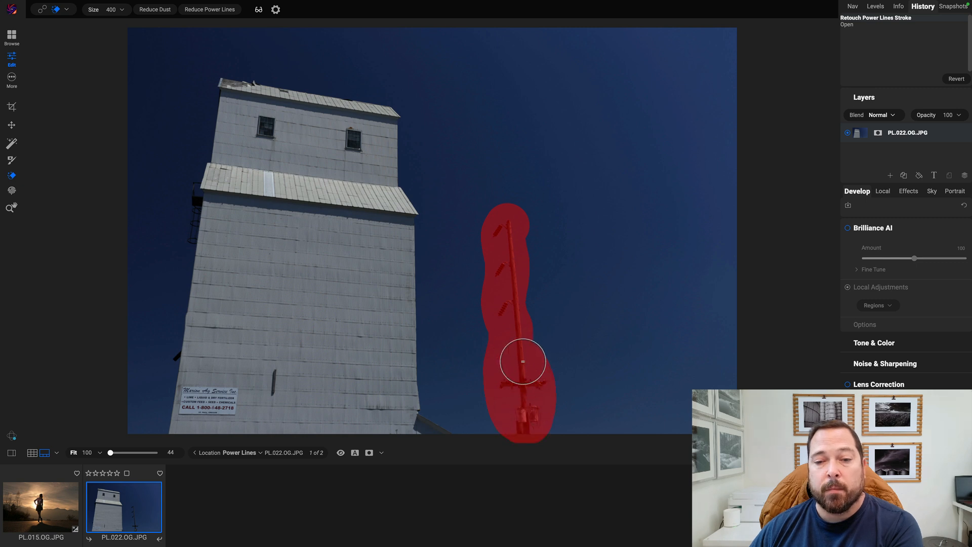
{"action": "mouse_move", "coordinate": [511, 320]}
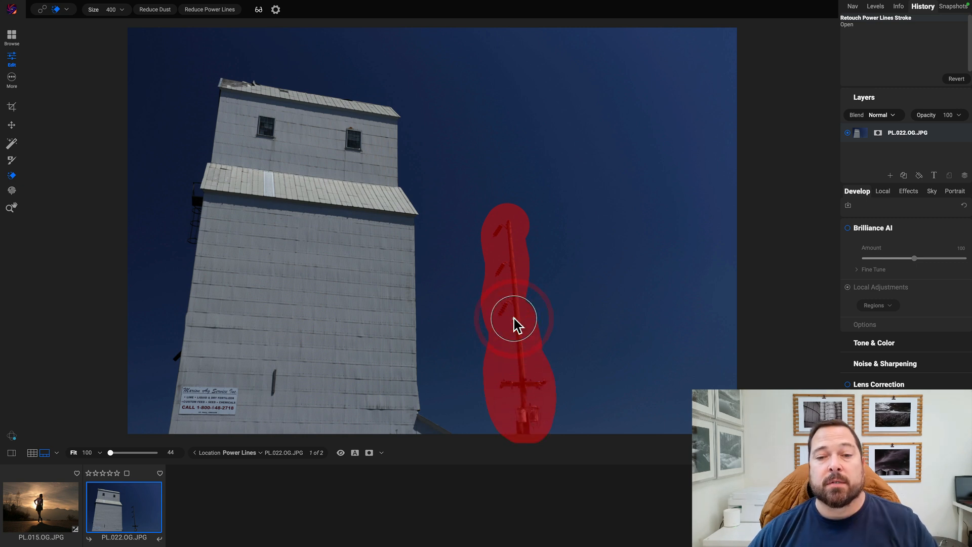
{"action": "left_click", "coordinate": [512, 319]}
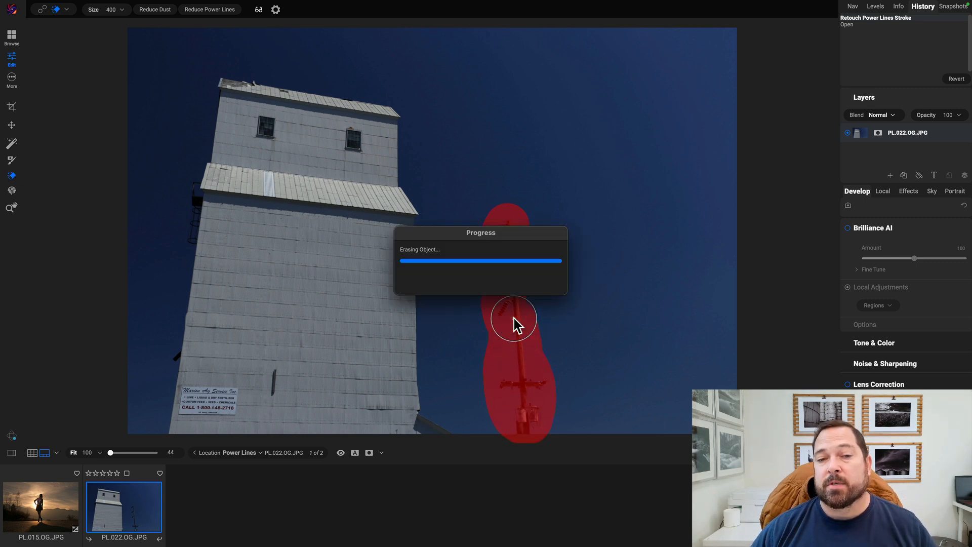